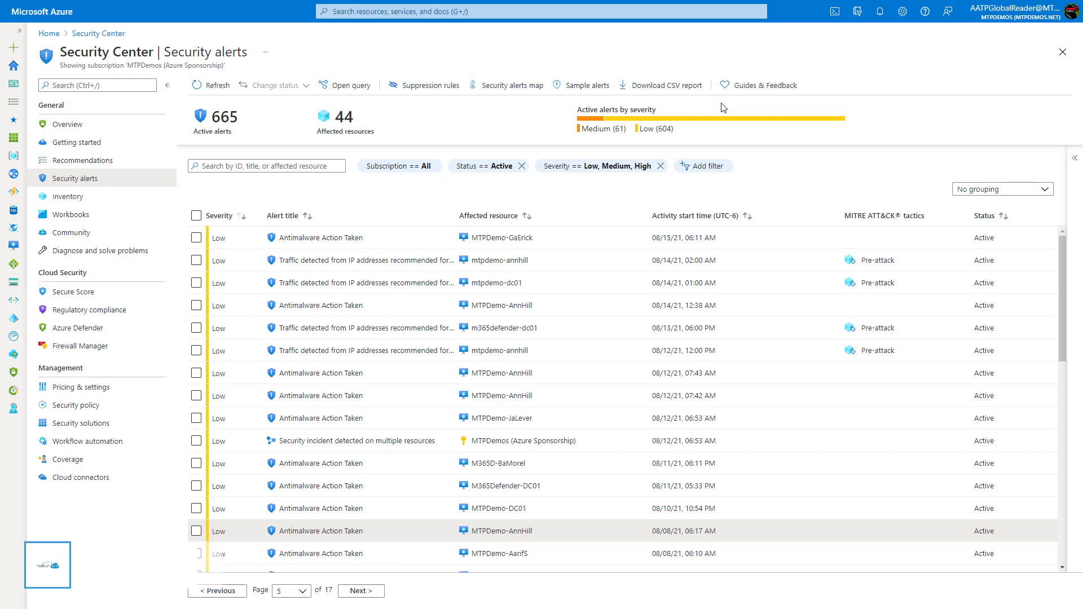
pyautogui.moveTo(439, 113)
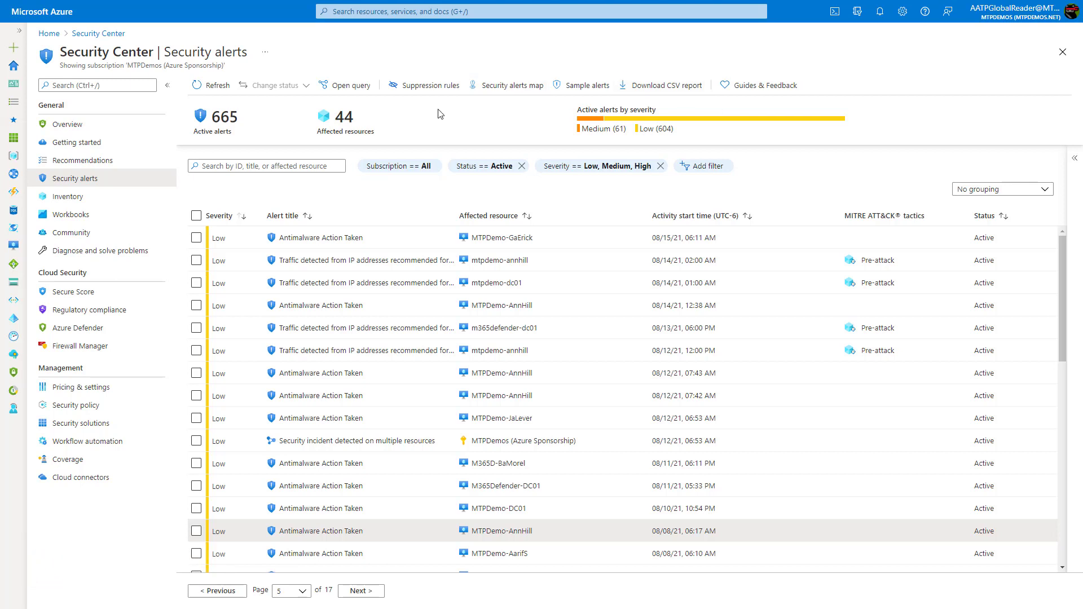
pyautogui.moveTo(92, 182)
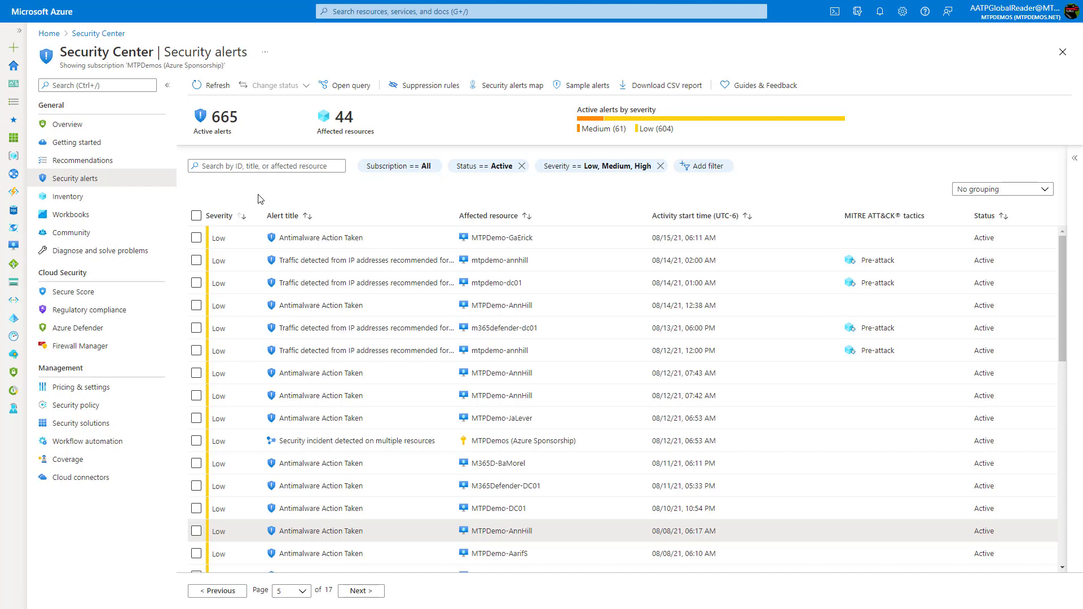
pyautogui.moveTo(264, 201)
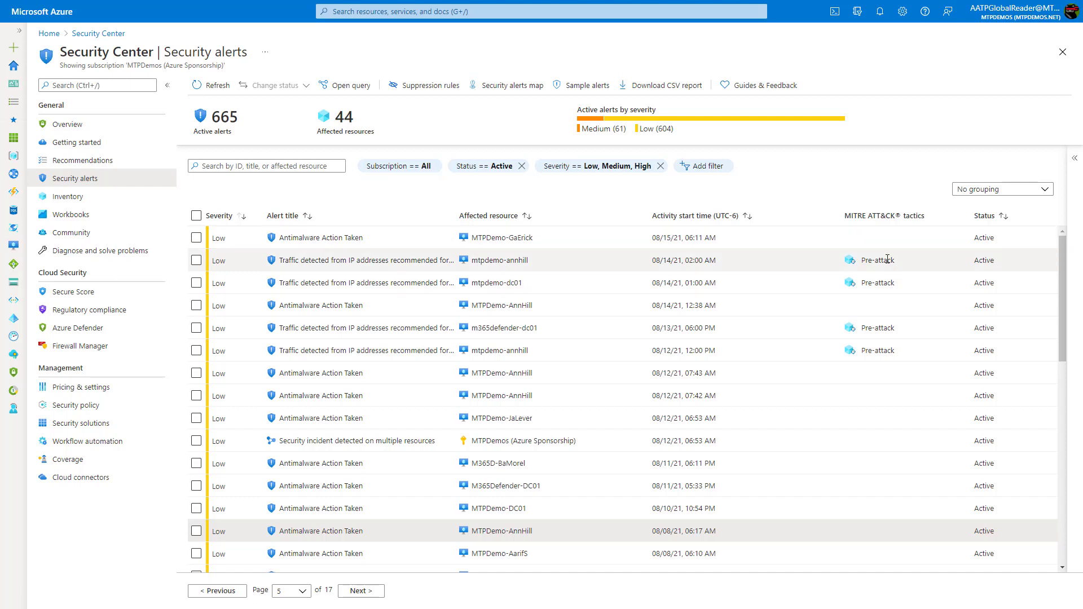
# - Select the 'Traffic detected from IP addresses recommended for blocking' alert and show its Take action options
pyautogui.scroll(-3)
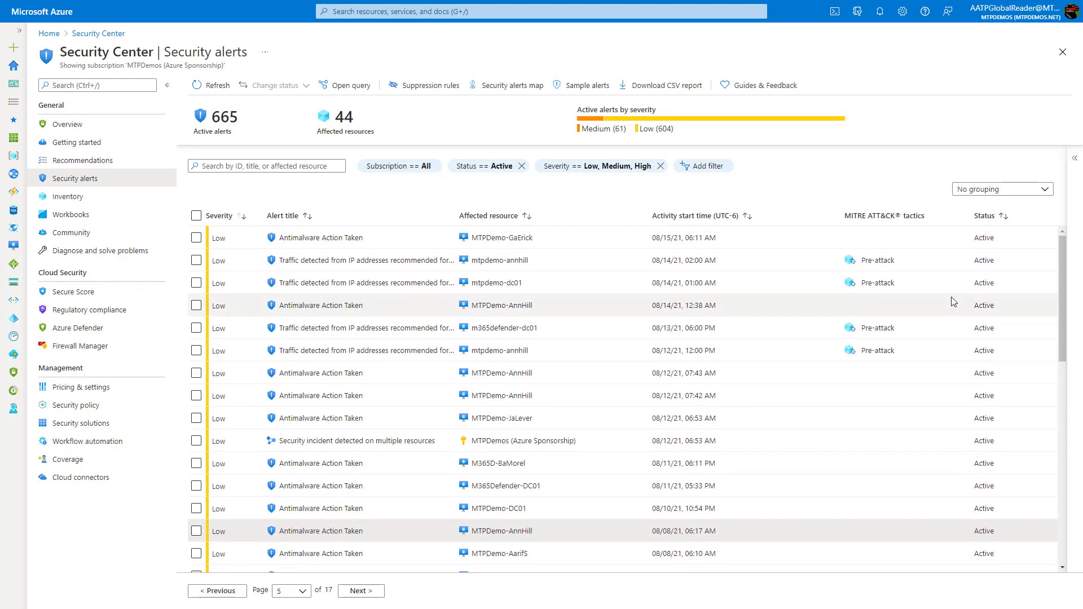
pyautogui.moveTo(923, 292)
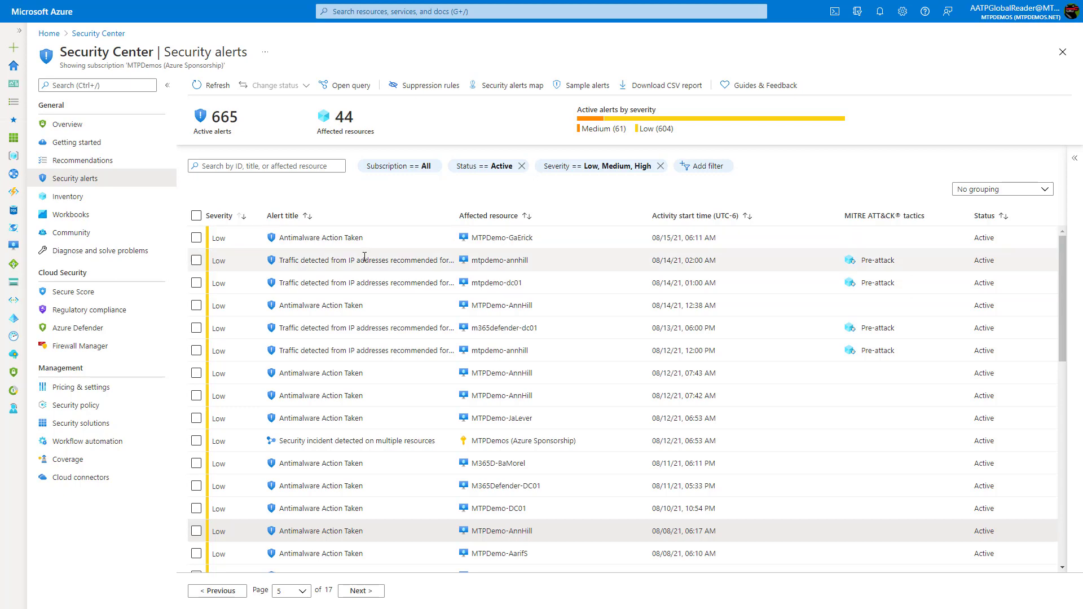
pyautogui.click(362, 259)
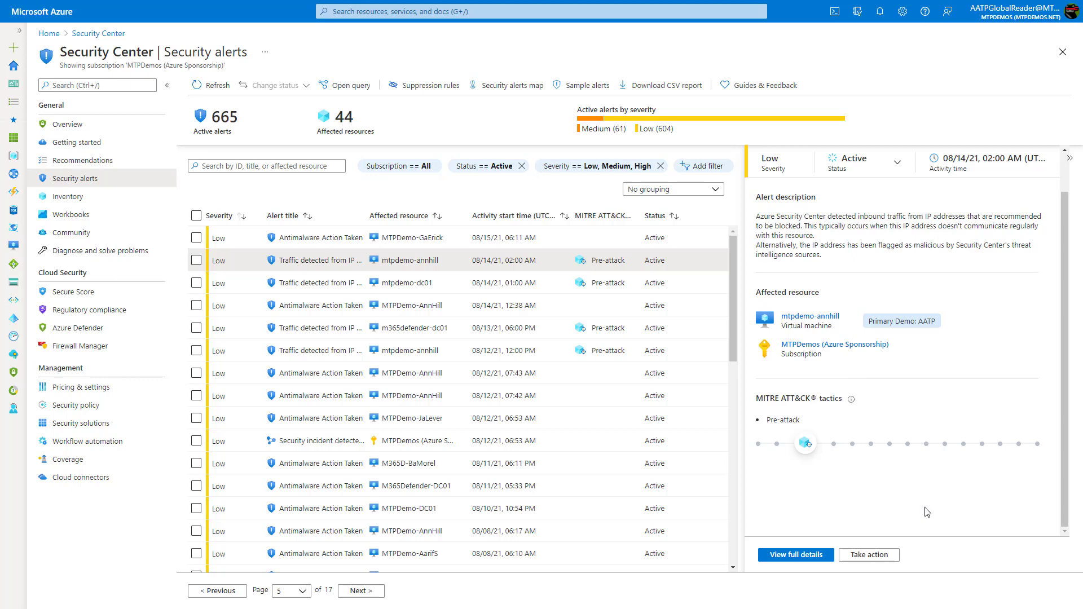
pyautogui.click(869, 555)
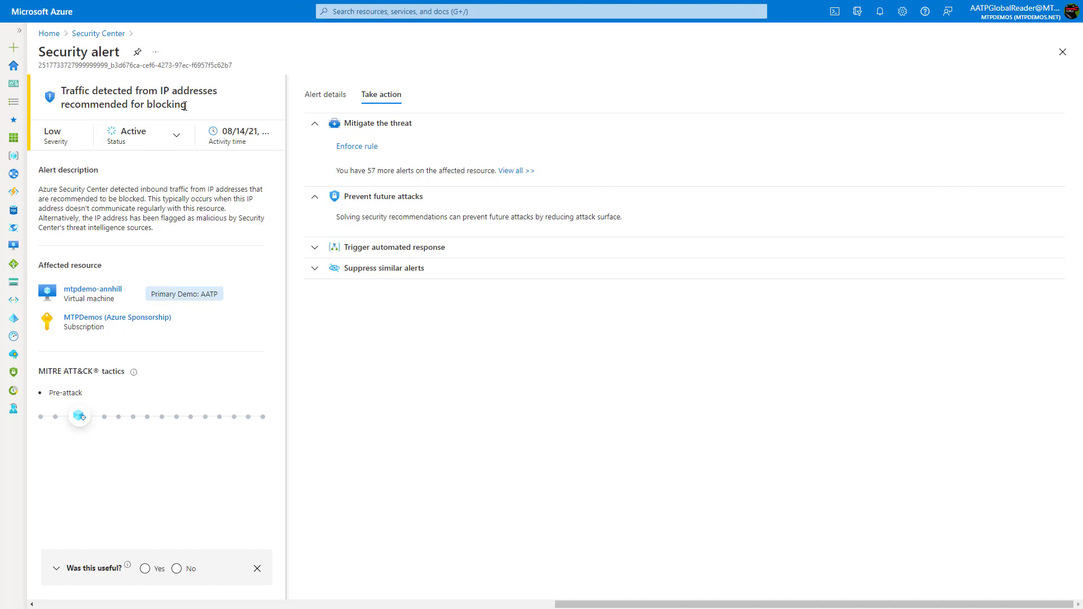
pyautogui.click(356, 146)
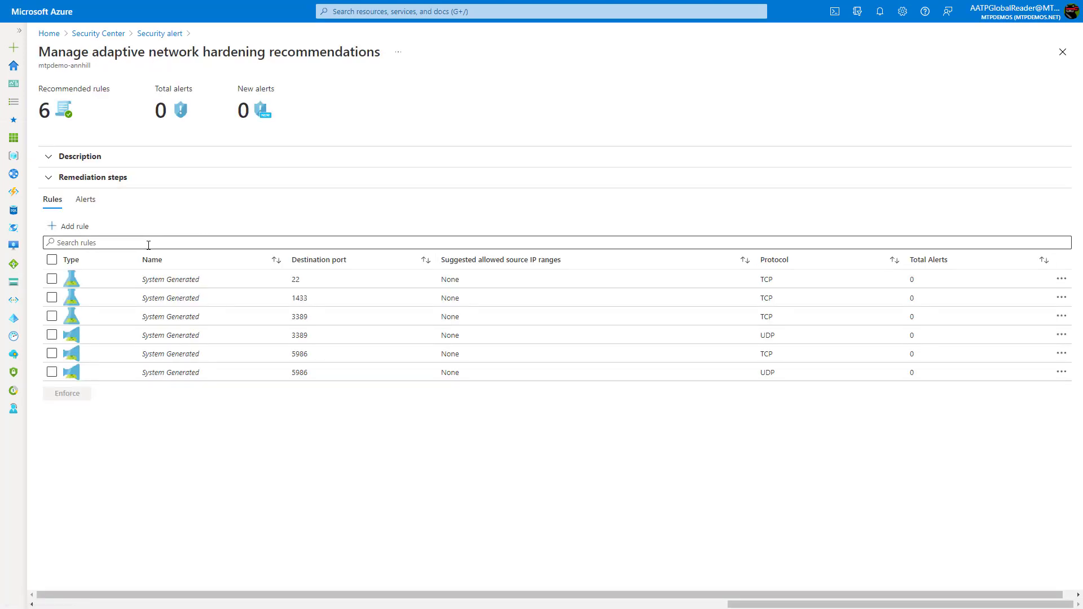
pyautogui.moveTo(96, 198)
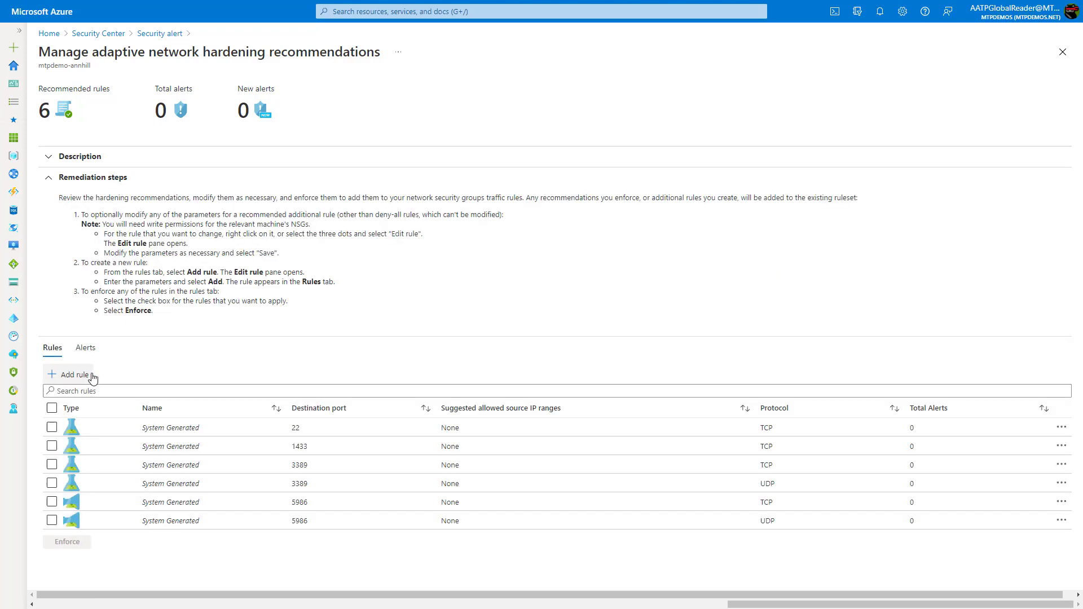
pyautogui.click(68, 374)
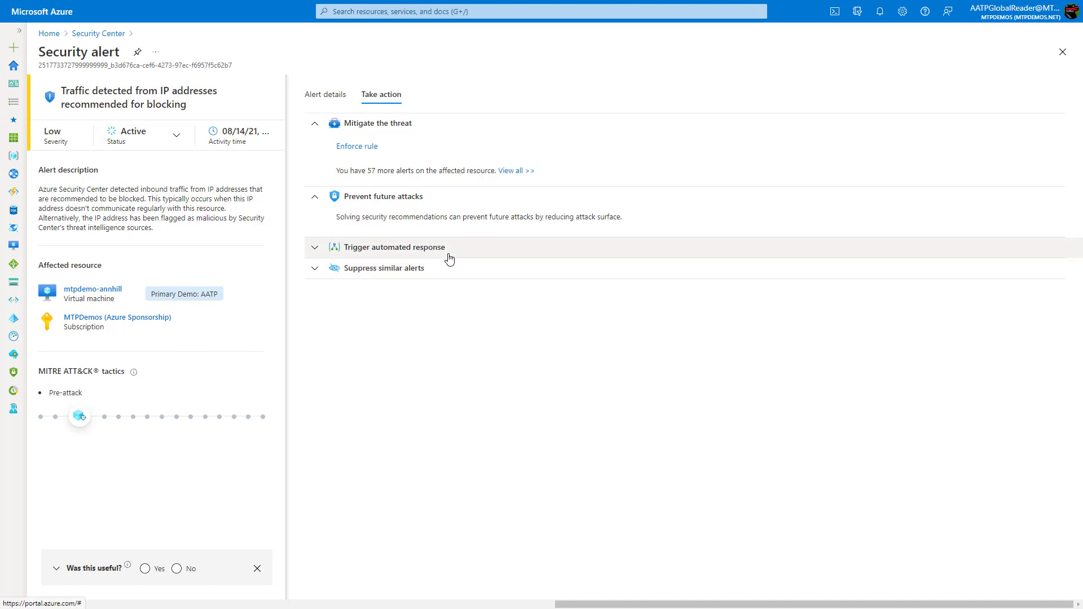
# - Expand the Trigger automated response (Logic App) and Suppress similar alerts sections
pyautogui.click(394, 247)
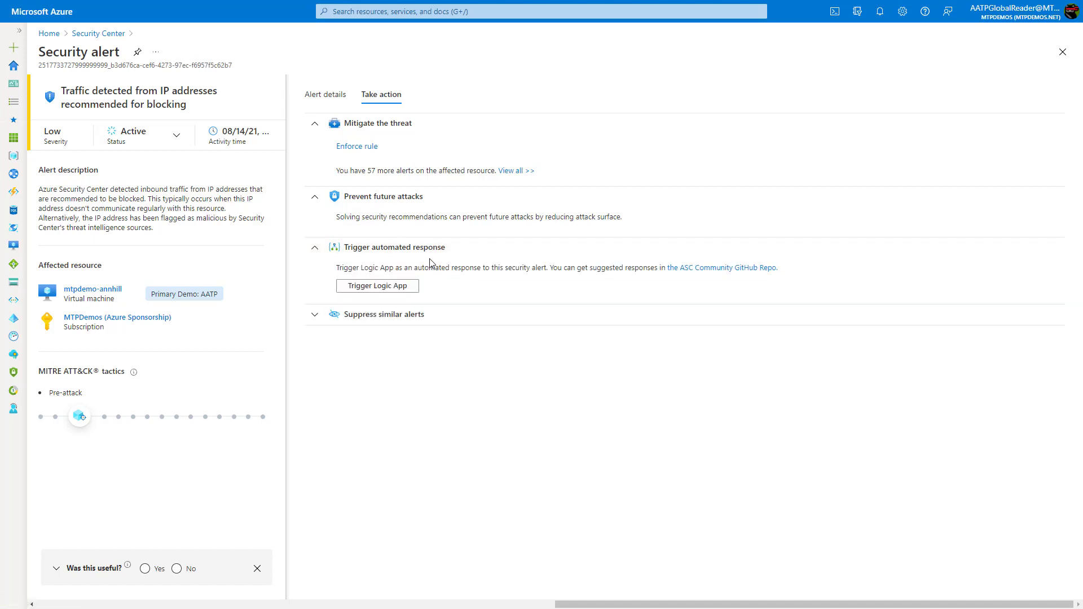
pyautogui.moveTo(408, 296)
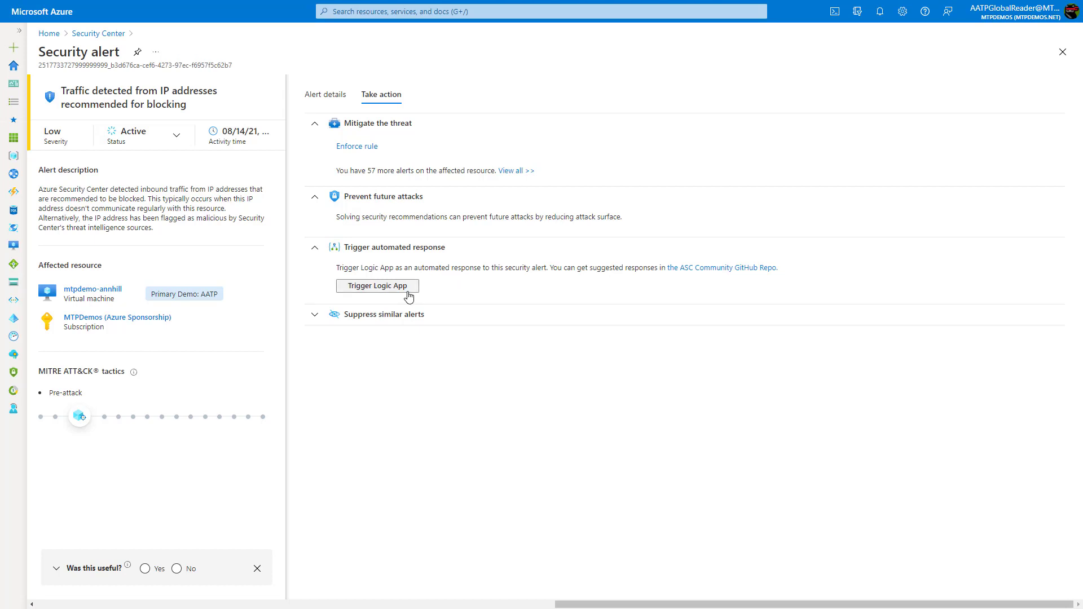
pyautogui.moveTo(444, 287)
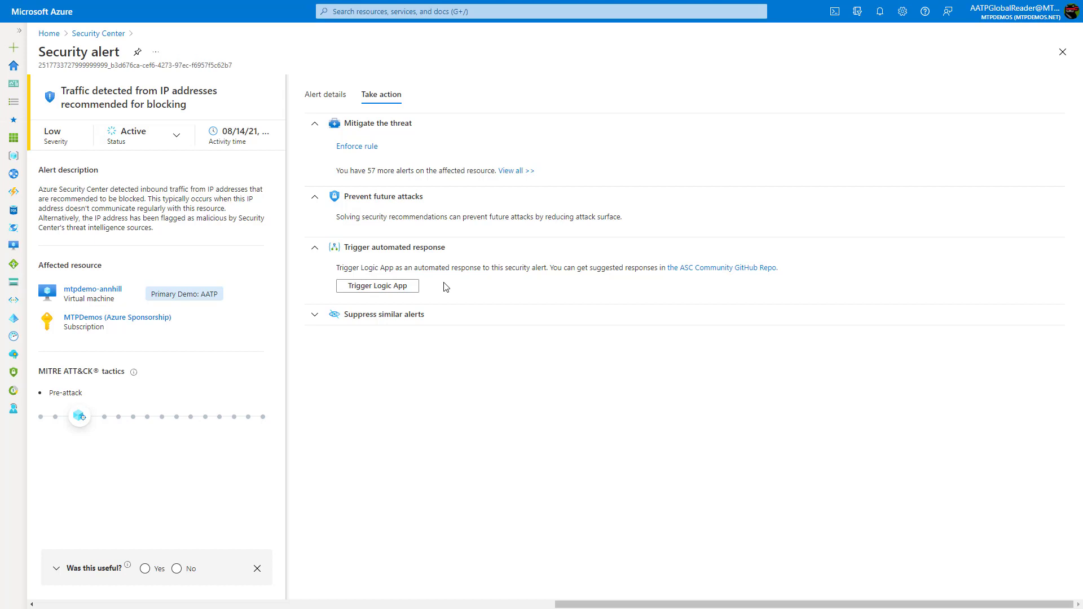
pyautogui.moveTo(449, 286)
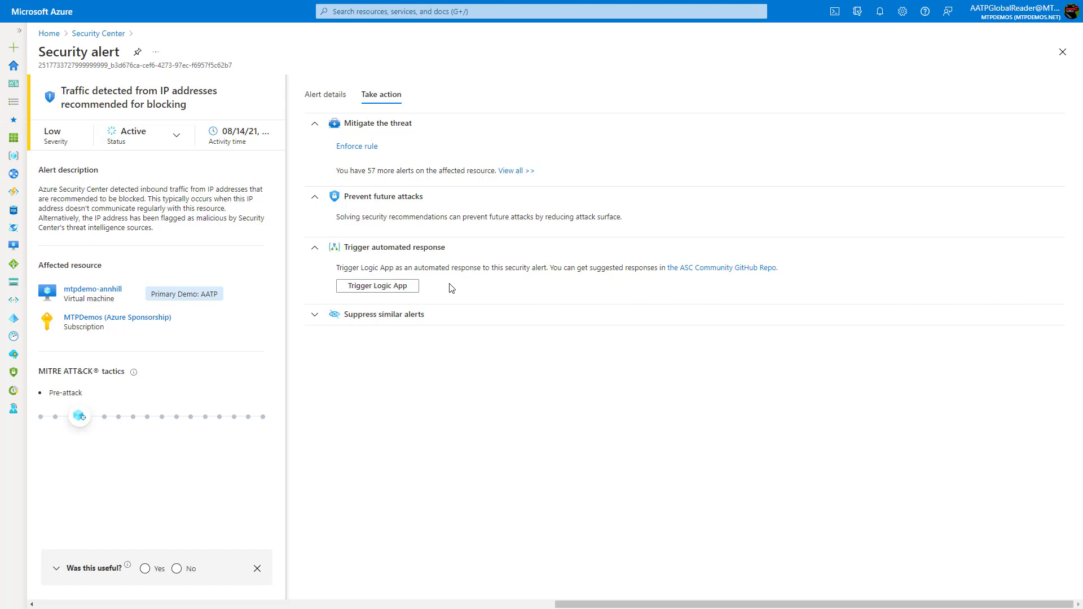
pyautogui.click(315, 314)
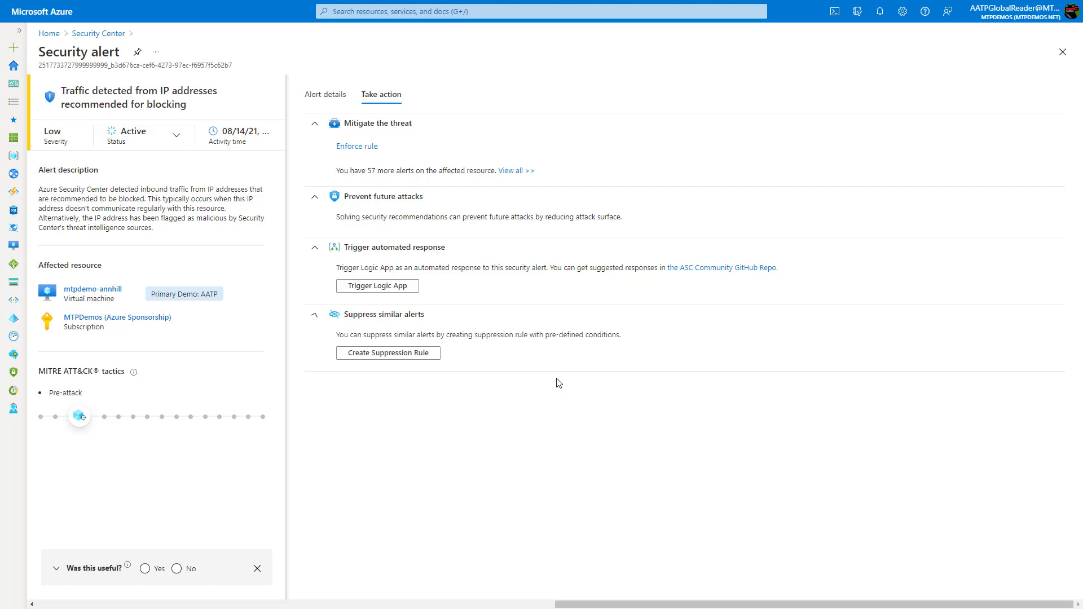
pyautogui.moveTo(417, 342)
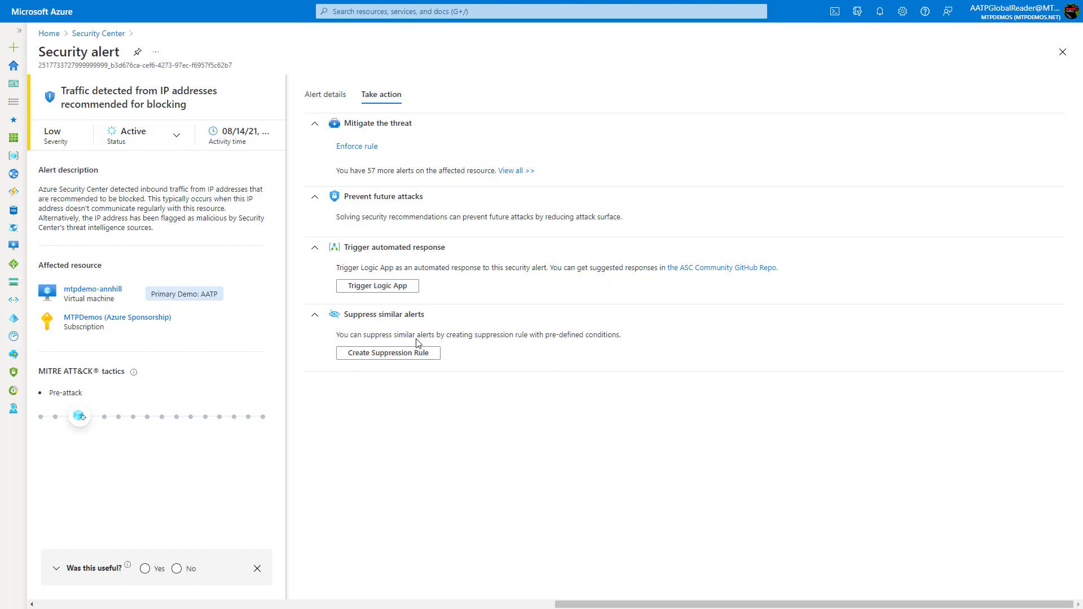
pyautogui.moveTo(387, 352)
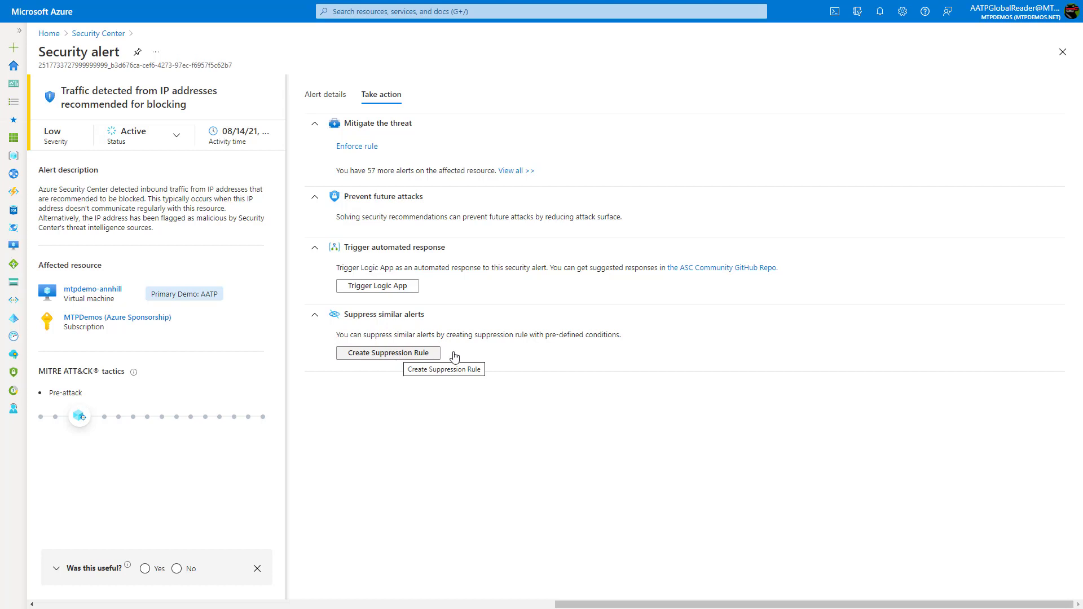
pyautogui.moveTo(261, 288)
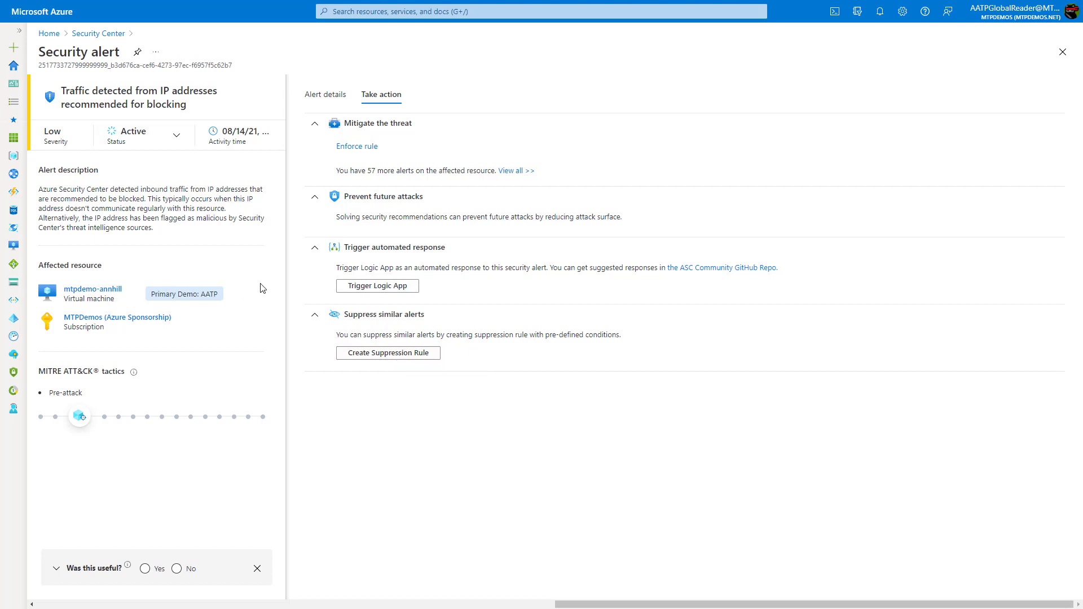
pyautogui.moveTo(248, 239)
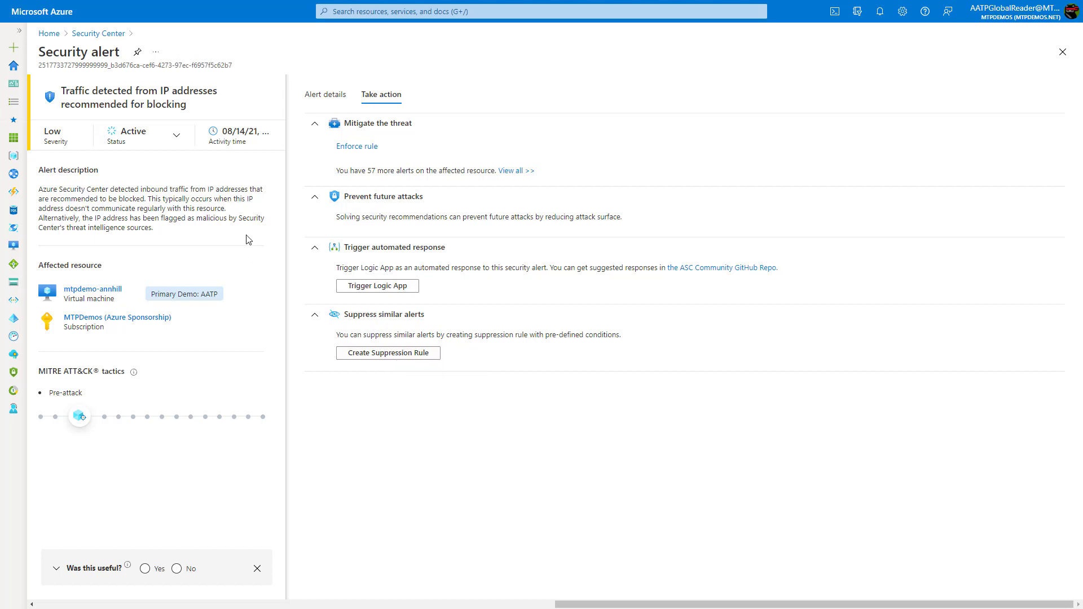
pyautogui.moveTo(210, 129)
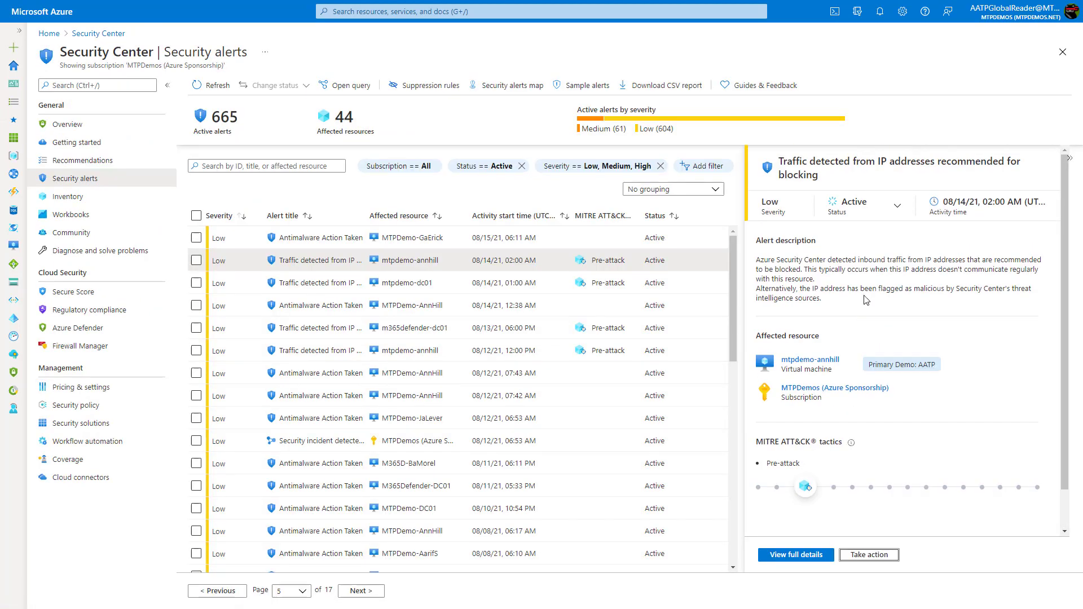
# - Leave the alert status unchanged and preview the 'Security incident detected on multiple resources' alert
pyautogui.click(863, 204)
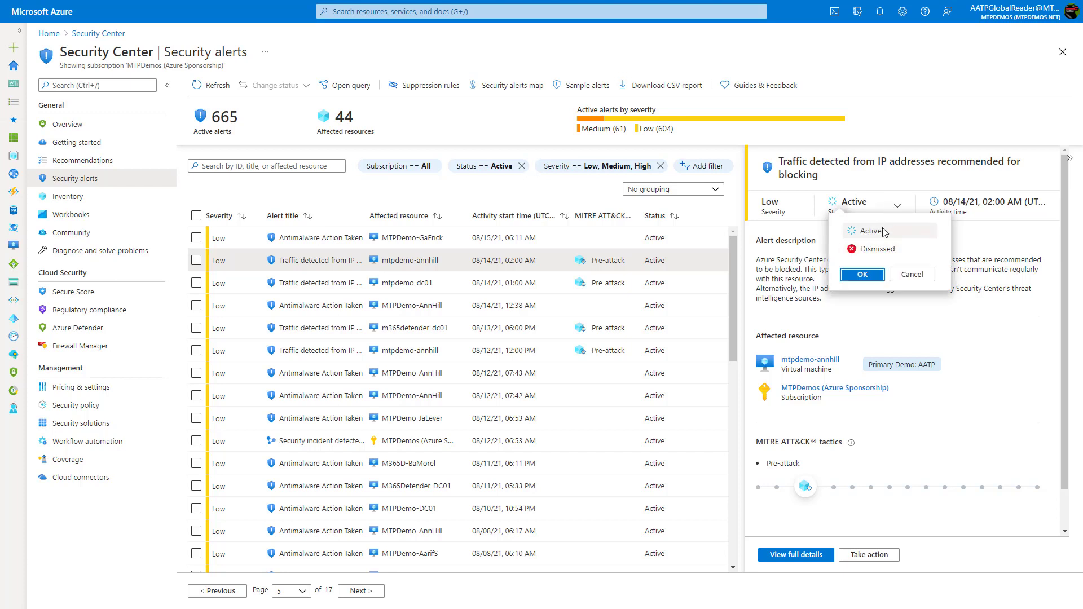
pyautogui.moveTo(911, 274)
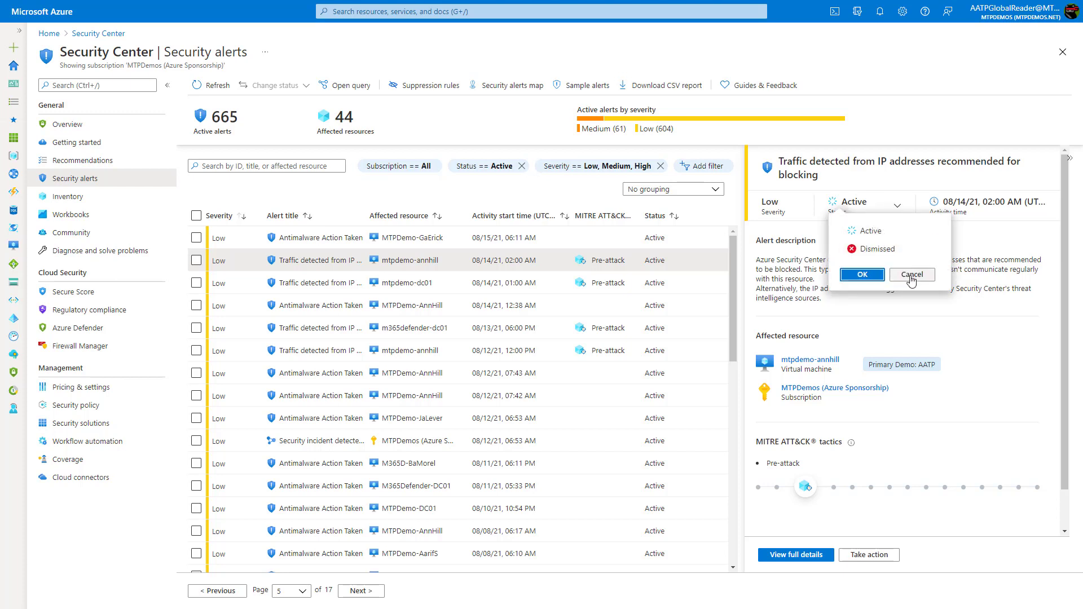
pyautogui.click(911, 274)
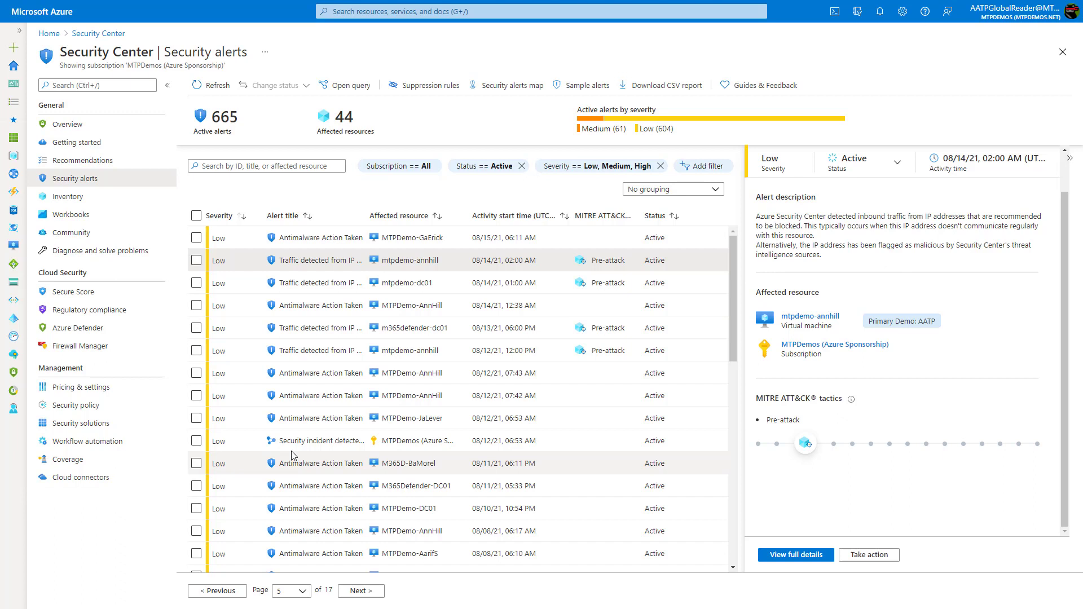
pyautogui.click(321, 441)
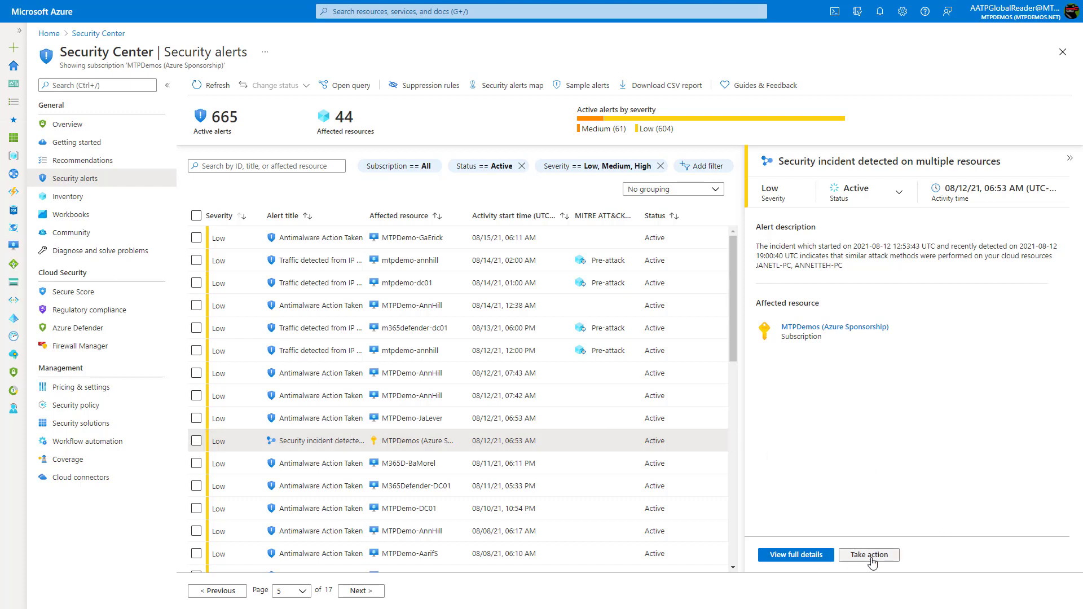
pyautogui.click(869, 555)
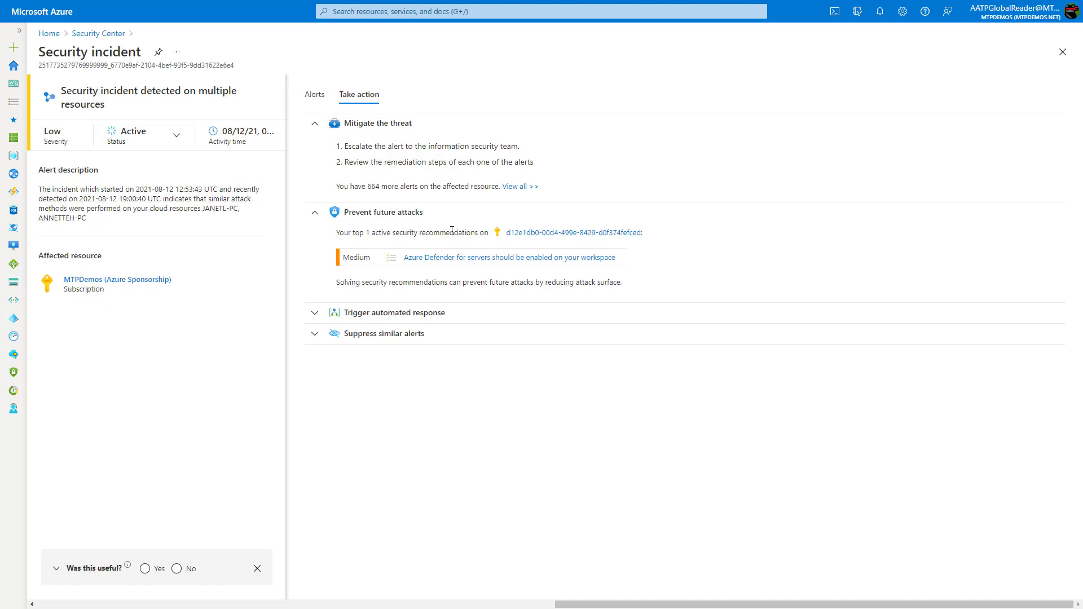
pyautogui.moveTo(471, 224)
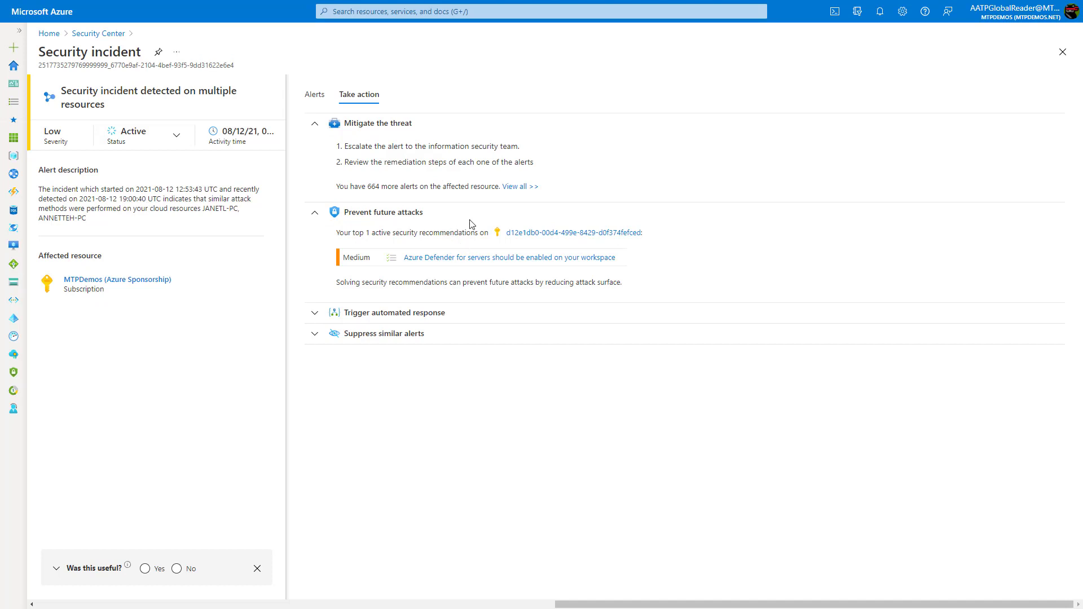
pyautogui.click(315, 94)
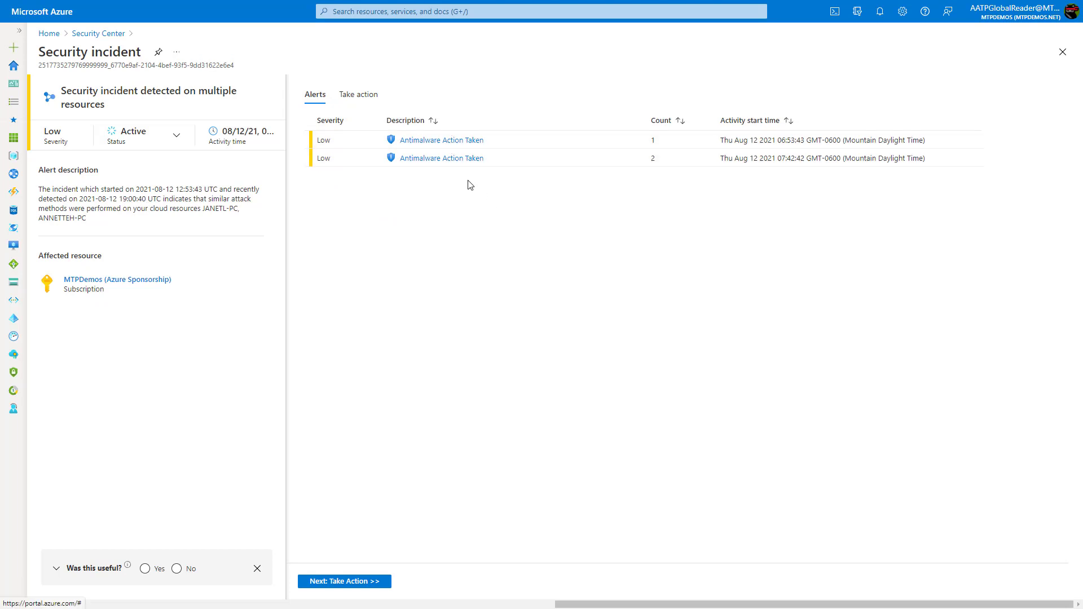
pyautogui.moveTo(441, 140)
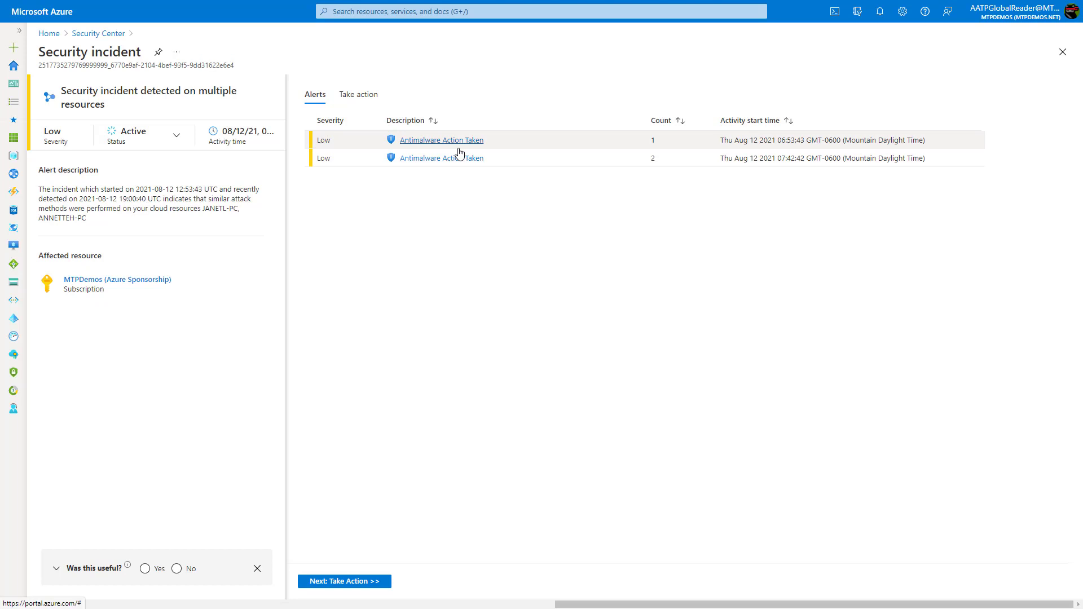
pyautogui.click(440, 140)
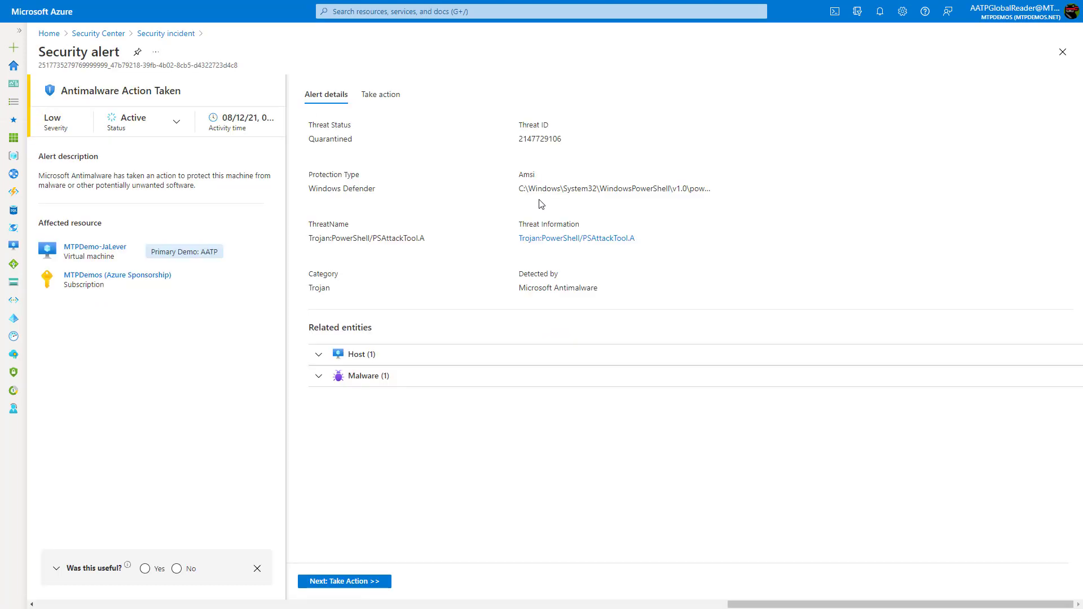
pyautogui.moveTo(415, 366)
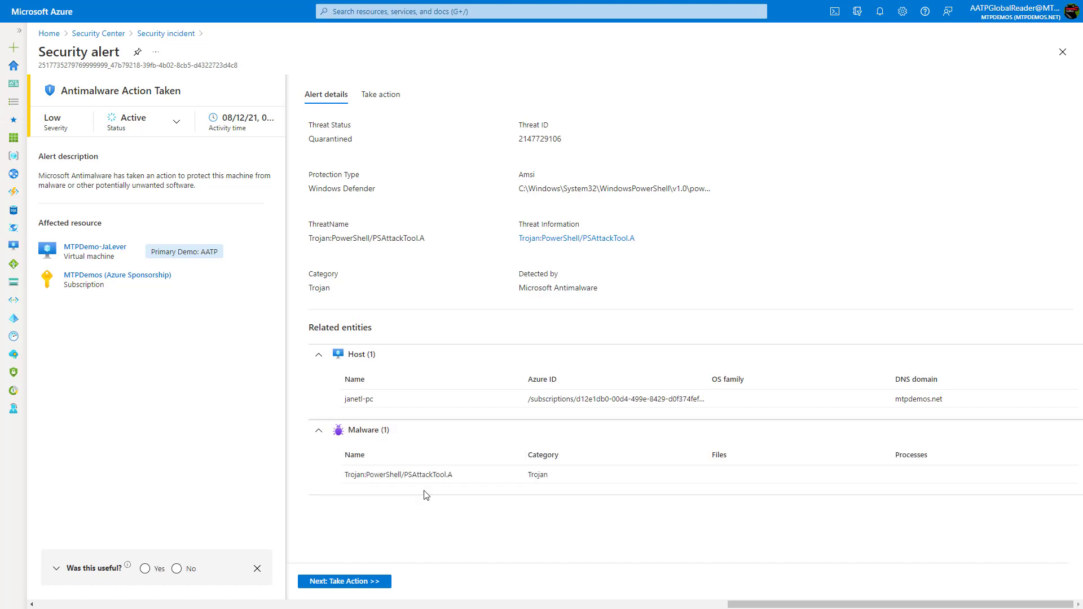
pyautogui.moveTo(273, 97)
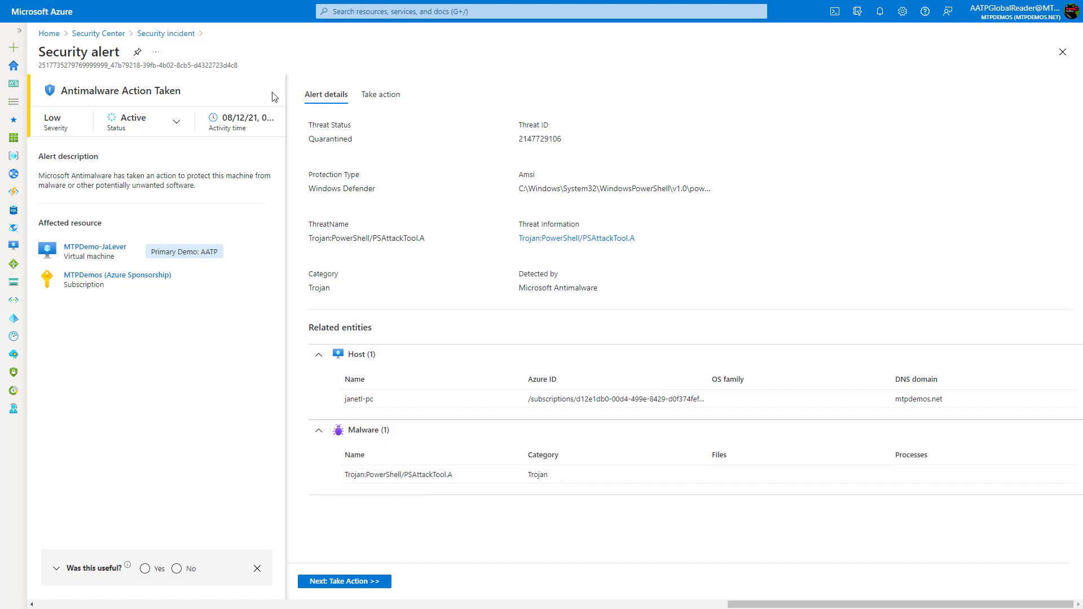
pyautogui.click(164, 32)
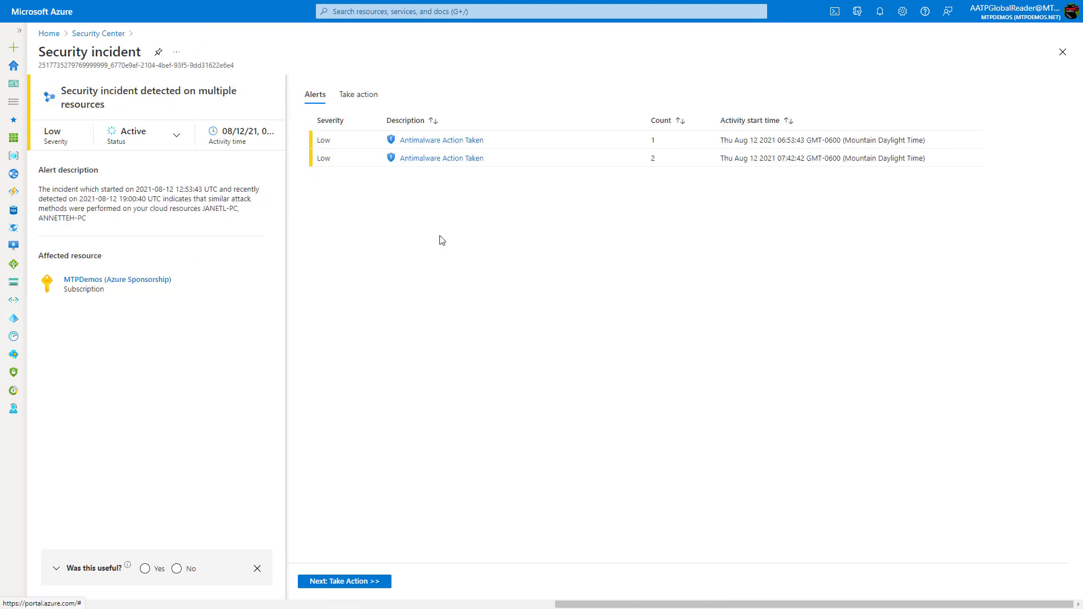
pyautogui.click(441, 139)
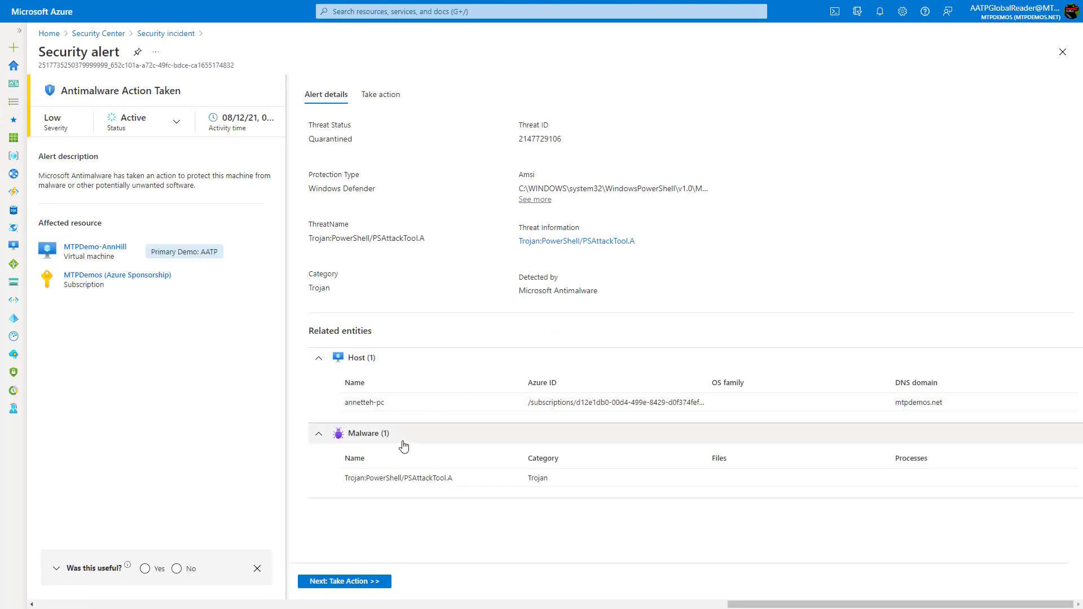
pyautogui.moveTo(166, 32)
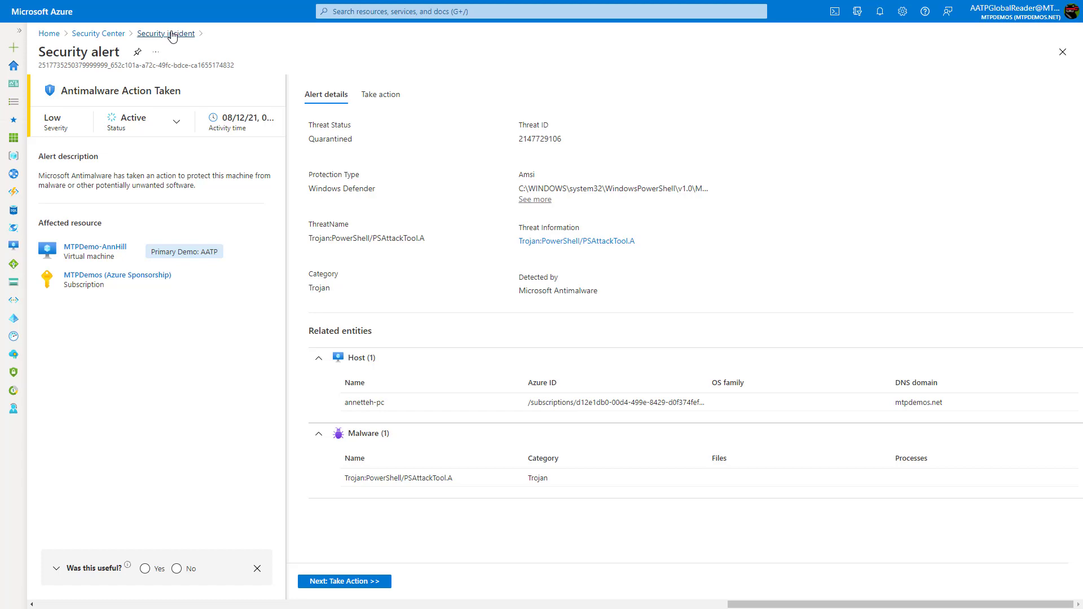
pyautogui.click(165, 32)
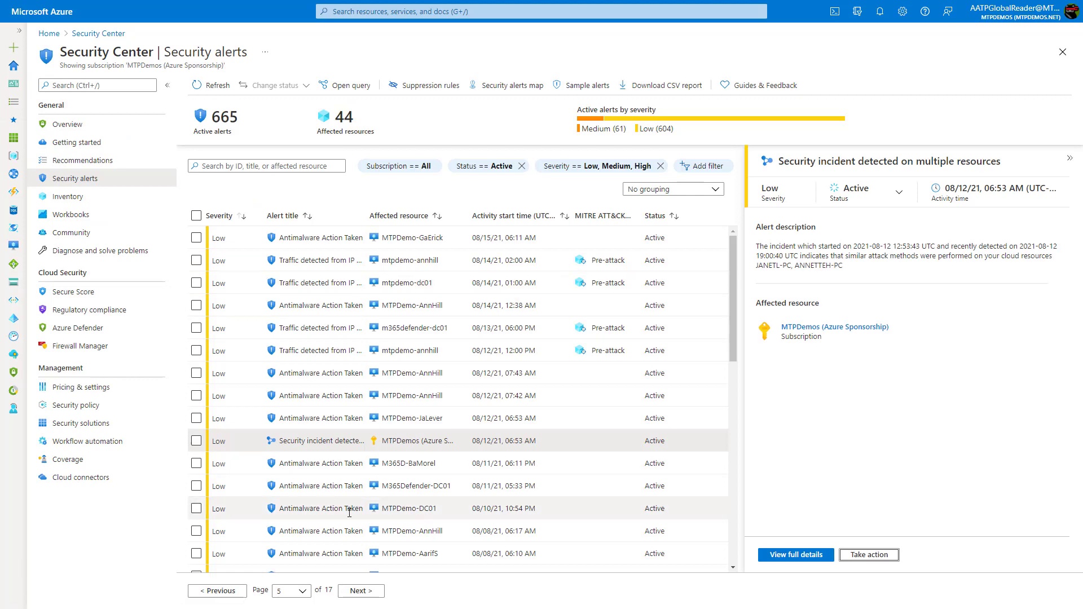
# - View full details of the MTPDemo-AarifS Antimalware Action Taken alert, then return to the alerts list
pyautogui.scroll(-3)
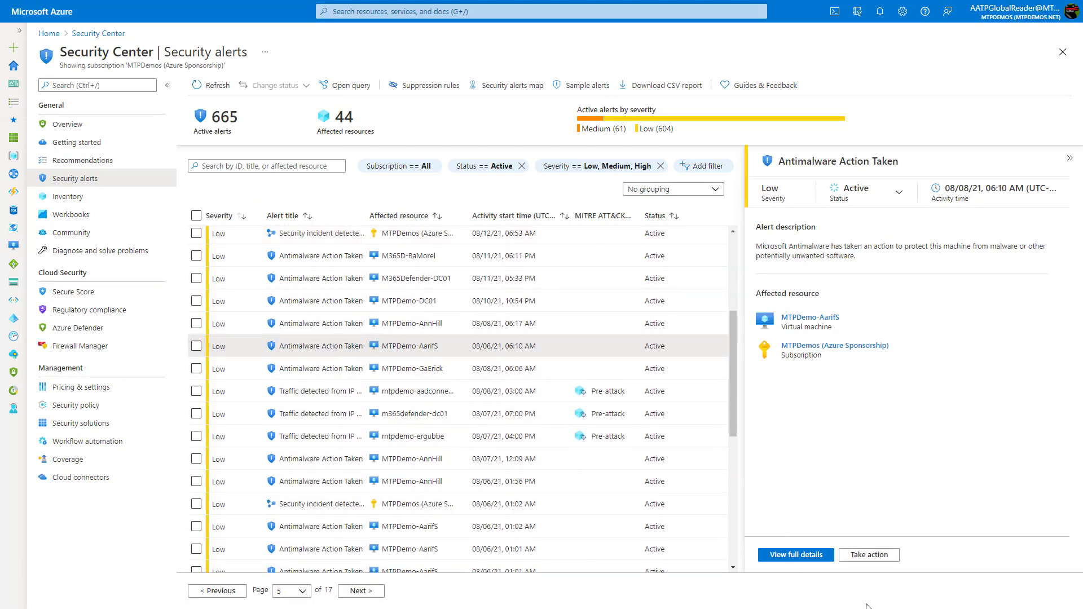
pyautogui.click(794, 555)
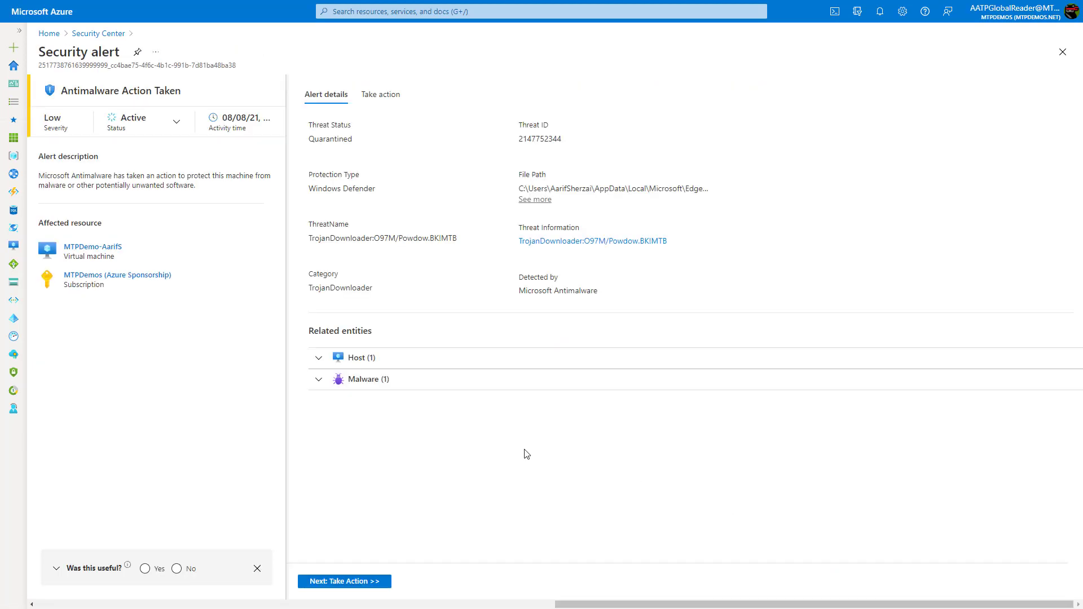
pyautogui.click(318, 357)
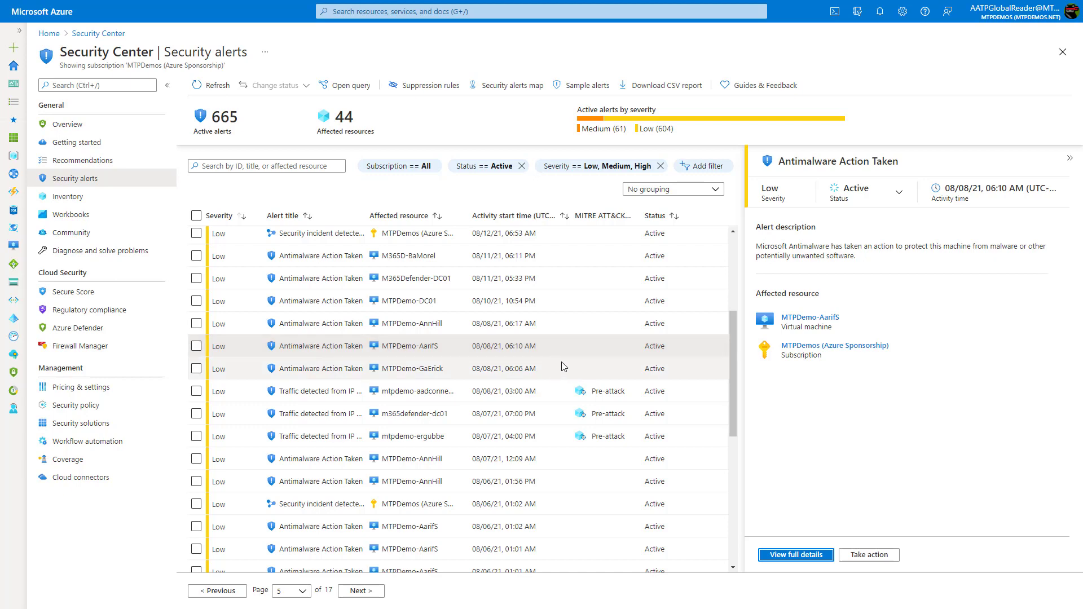
pyautogui.scroll(-3)
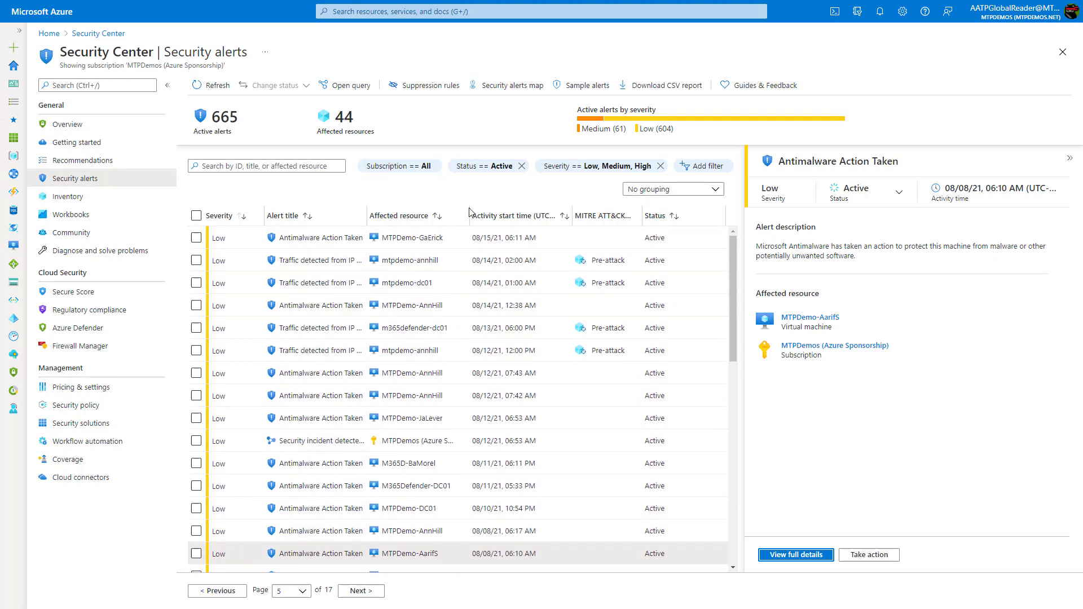
pyautogui.moveTo(420, 84)
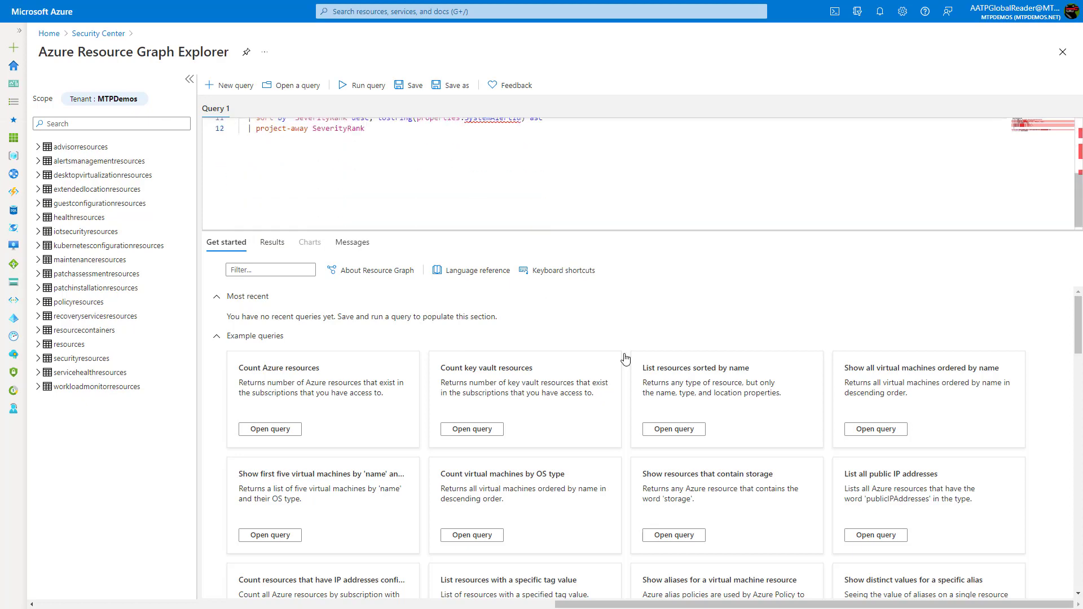
pyautogui.scroll(-3)
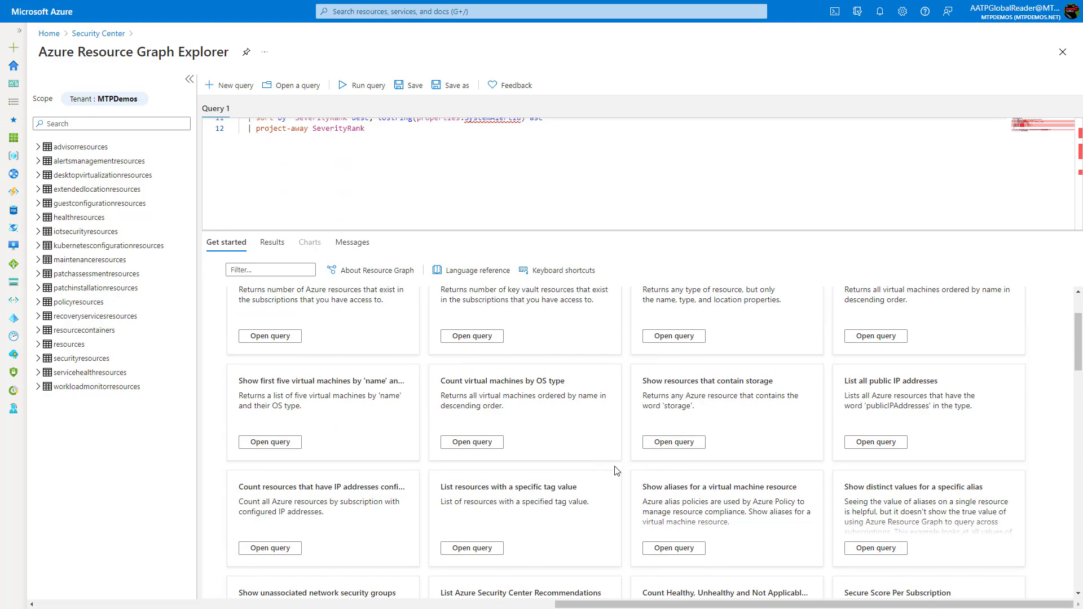
pyautogui.scroll(-3)
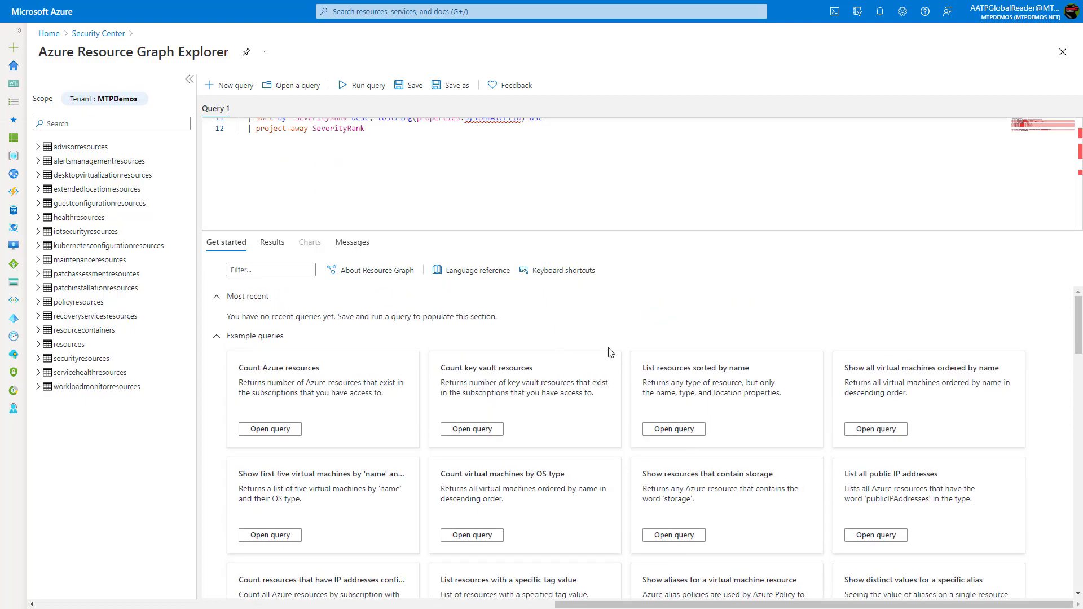
pyautogui.moveTo(442, 332)
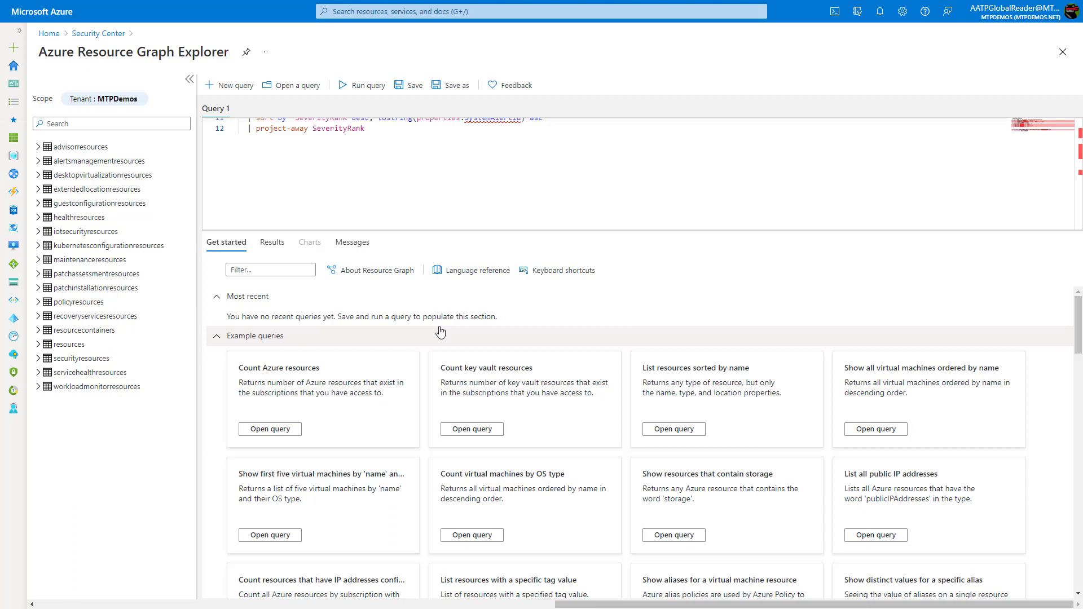
pyautogui.moveTo(424, 330)
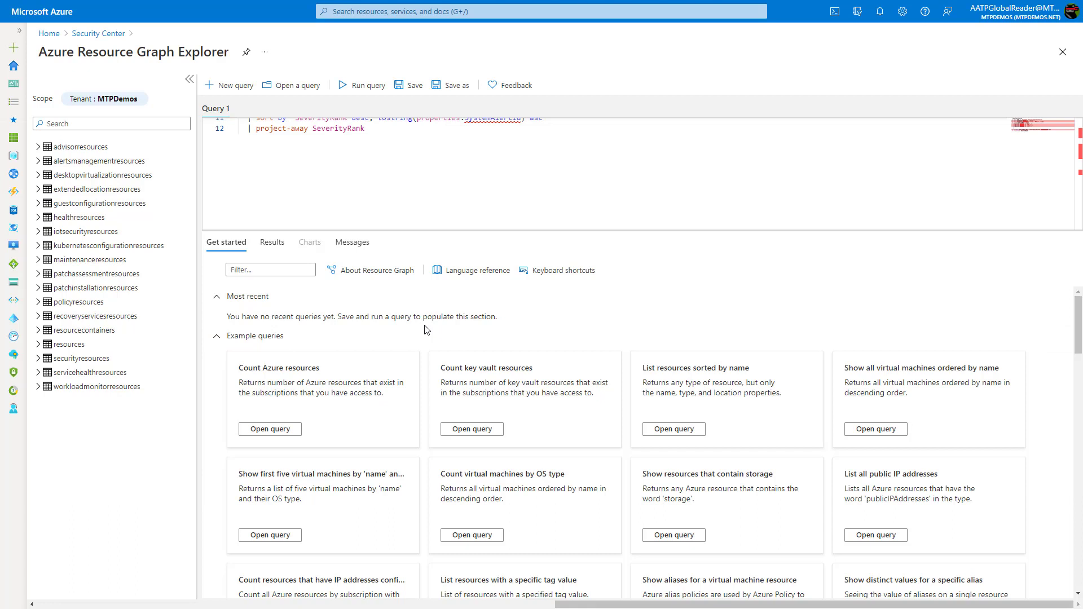
pyautogui.moveTo(437, 340)
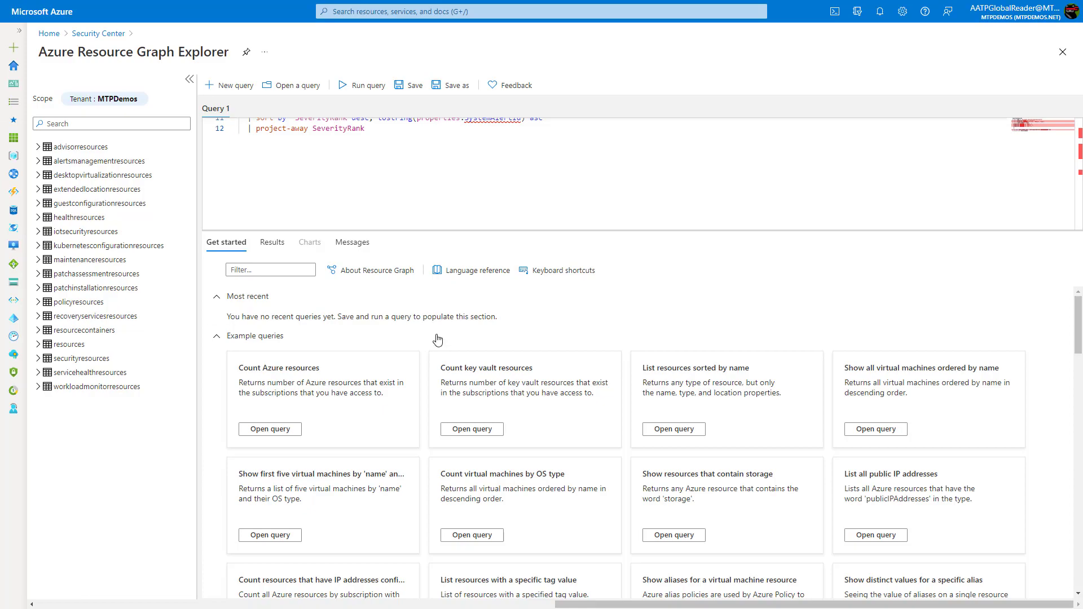